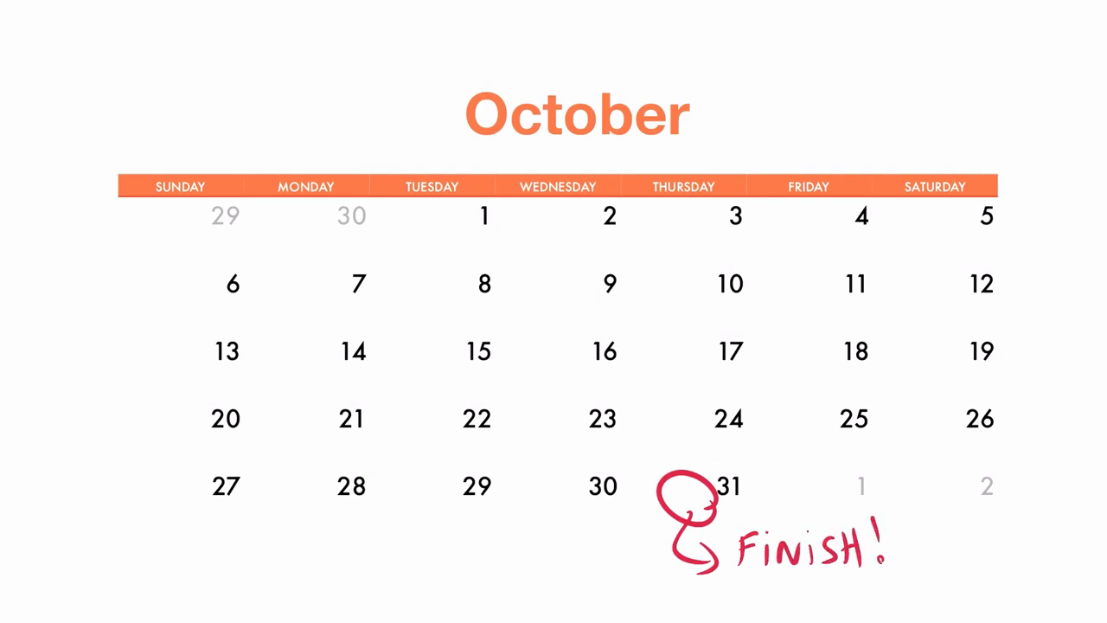
Rewind the GarageBand soundtrack to its beginning and play it back.
{"action": "left_click_drag", "start_coordinate": [407, 199], "coordinate": [472, 246]}
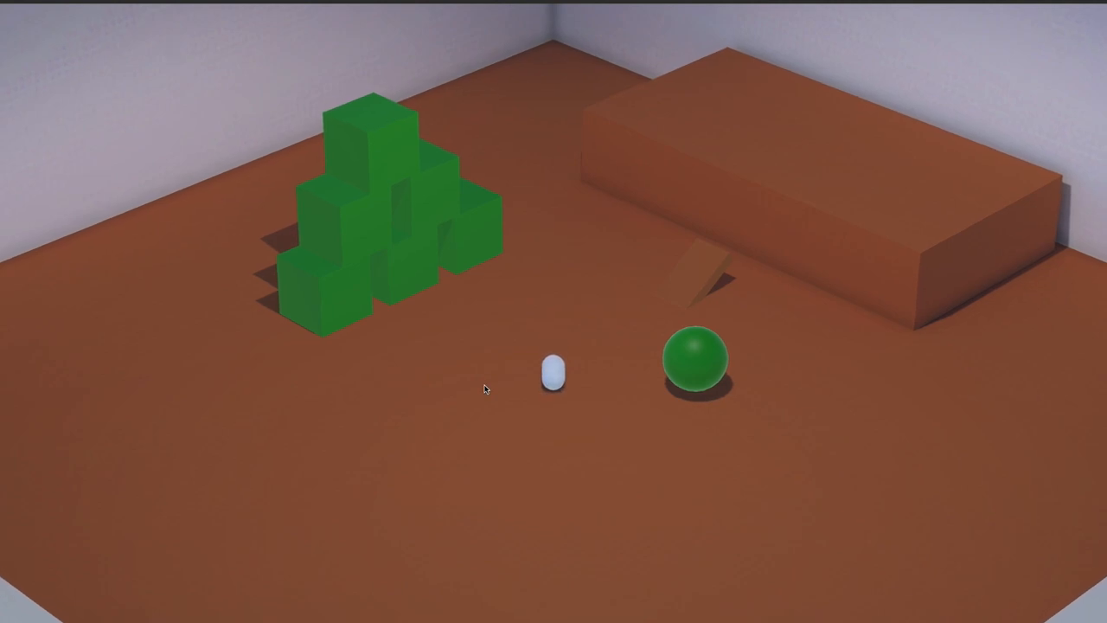
{"action": "mouse_move", "coordinate": [583, 408]}
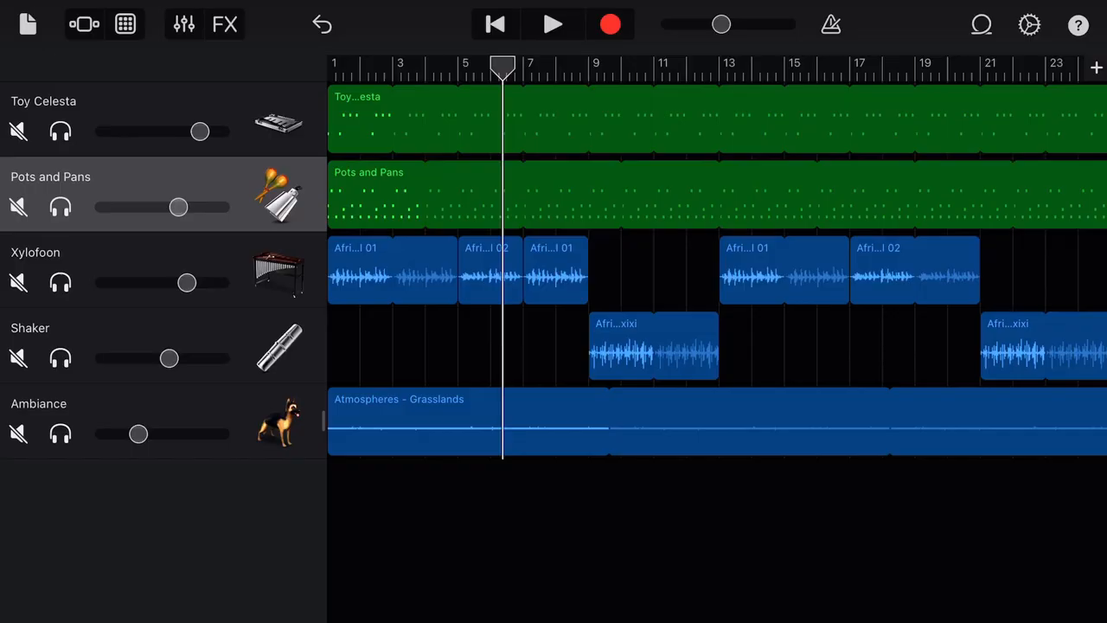
{"action": "left_click", "coordinate": [551, 24]}
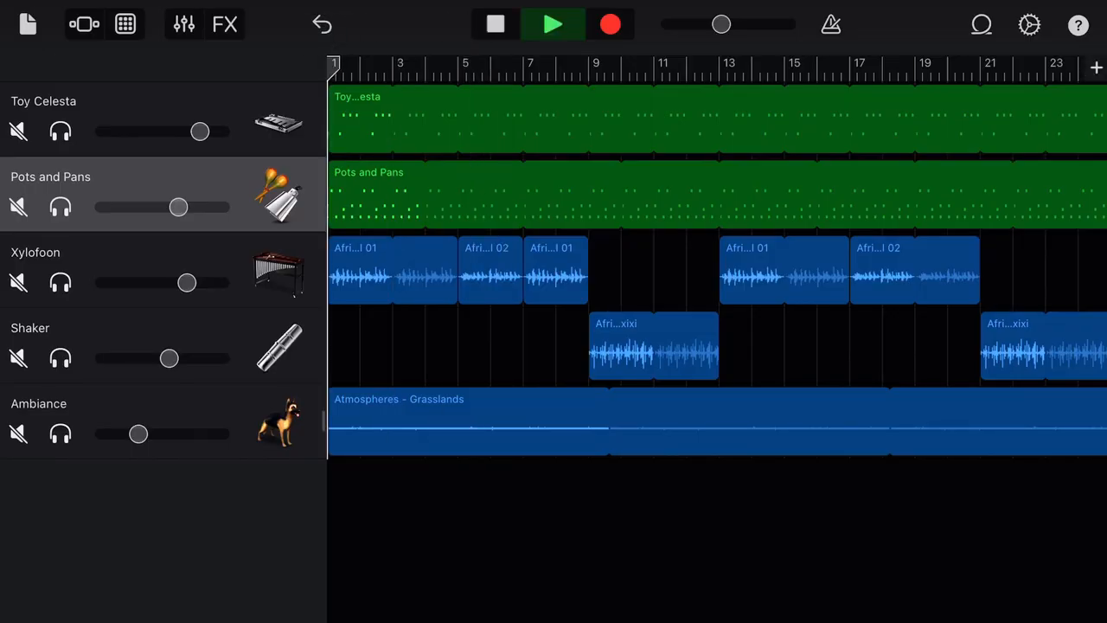
{"action": "left_click", "coordinate": [552, 23]}
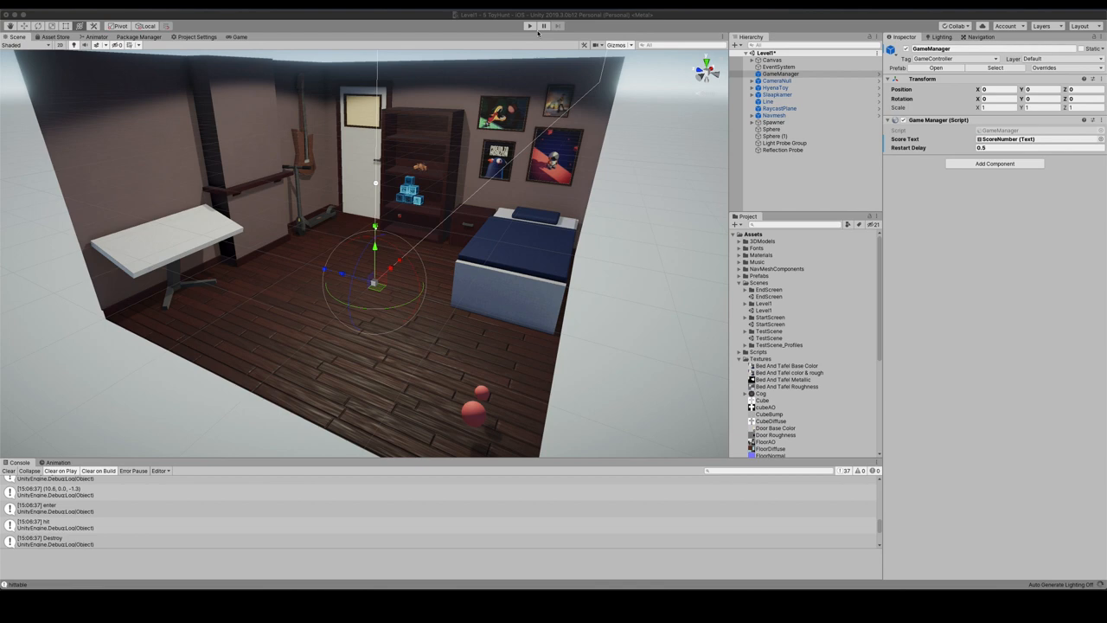
Select the Slaapkamer object and run the bedroom level in Play mode.
{"action": "left_click", "coordinate": [778, 100]}
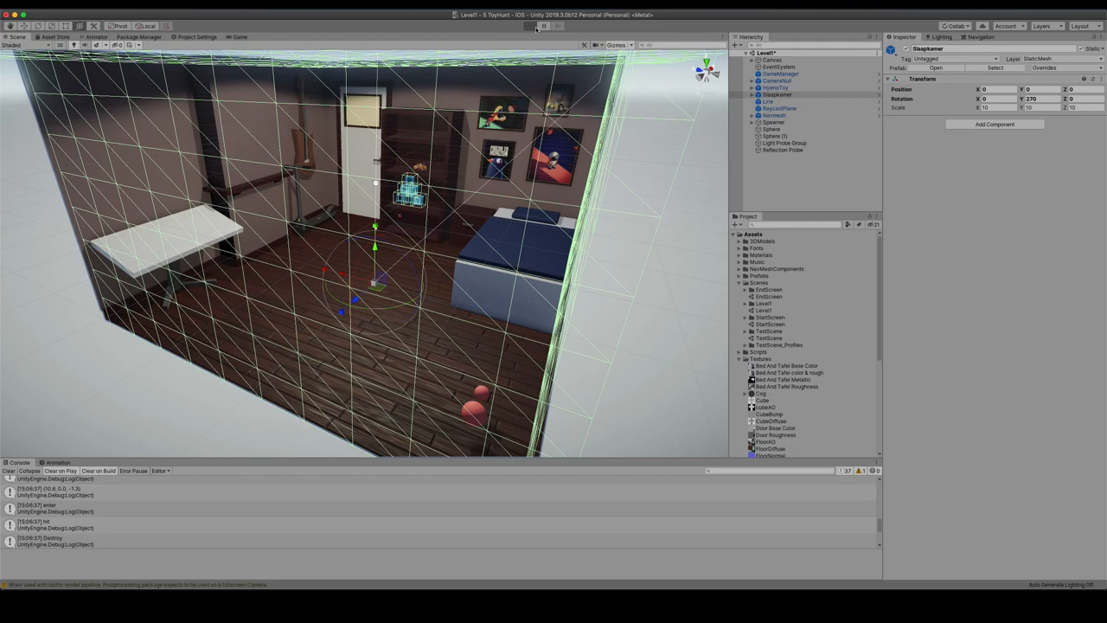
{"action": "left_click", "coordinate": [533, 29]}
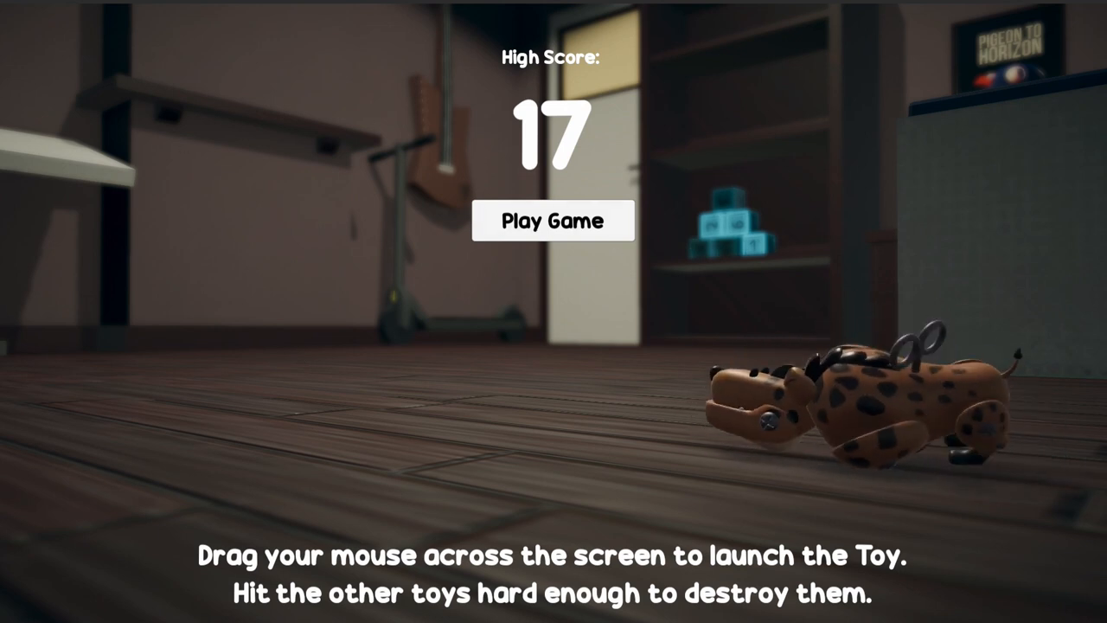
Start a Toy Hunter round in Unity, then launch the game on itch.io and Newgrounds.
{"action": "left_click", "coordinate": [552, 220]}
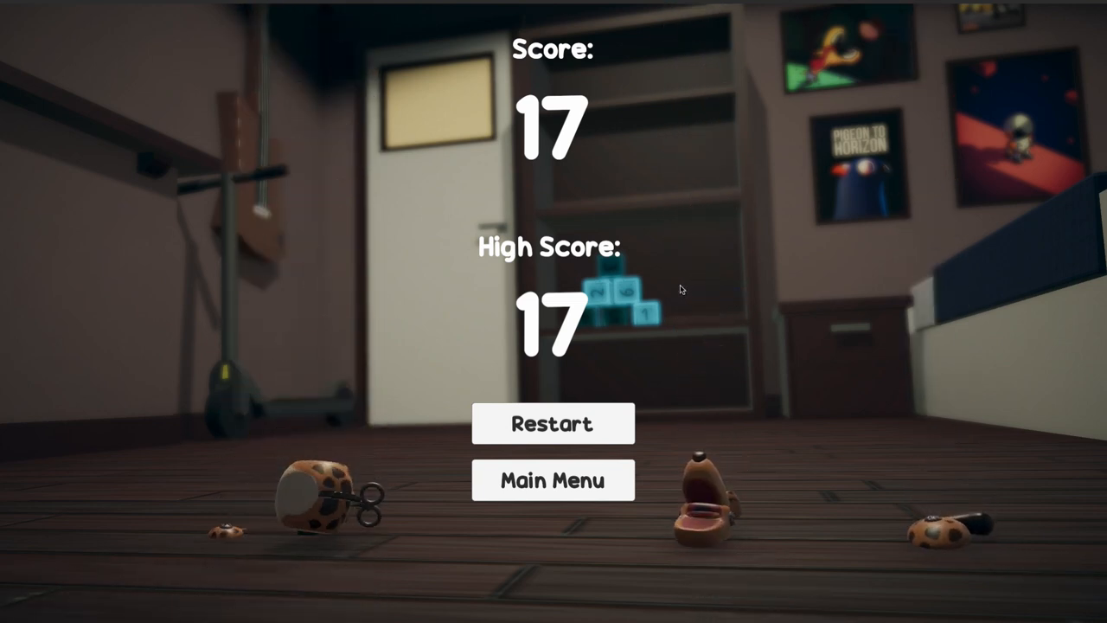
{"action": "mouse_move", "coordinate": [601, 396]}
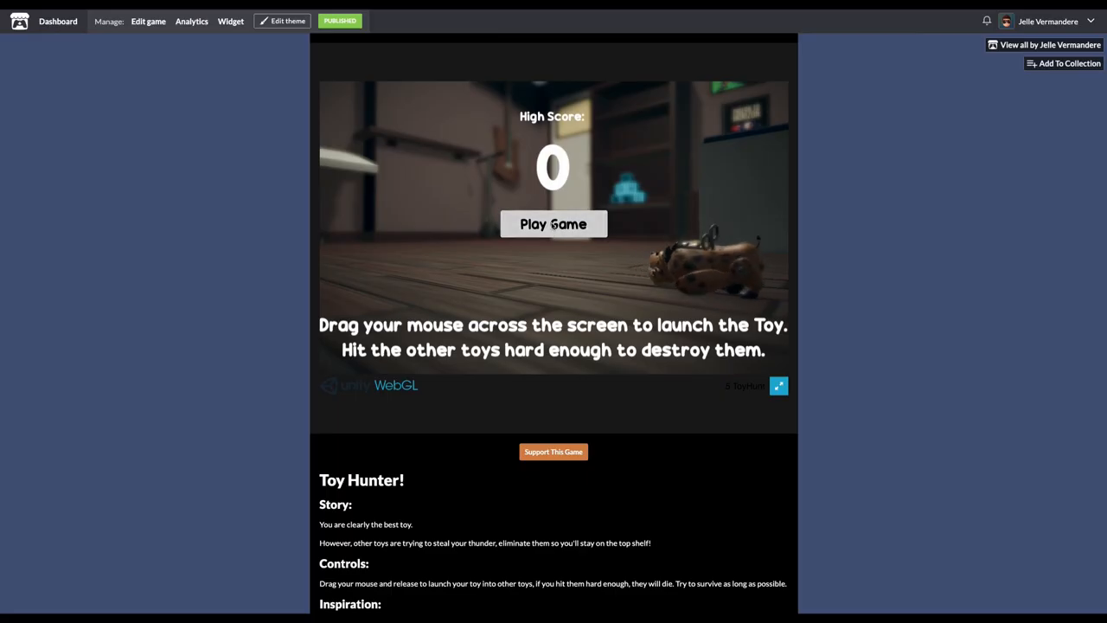
{"action": "left_click", "coordinate": [552, 223]}
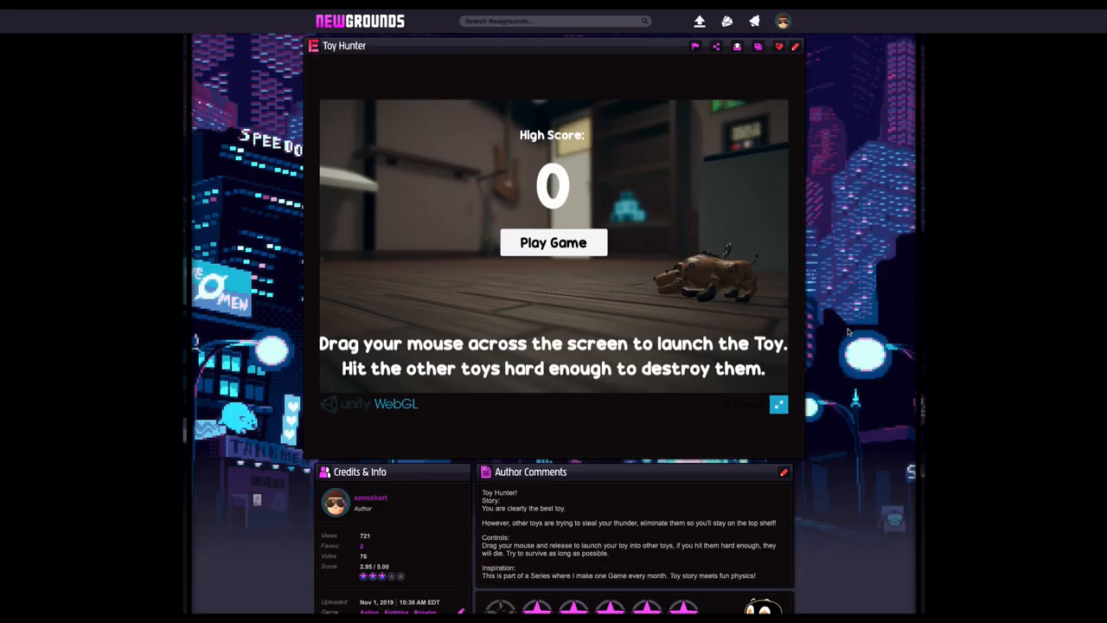
{"action": "left_click", "coordinate": [553, 242]}
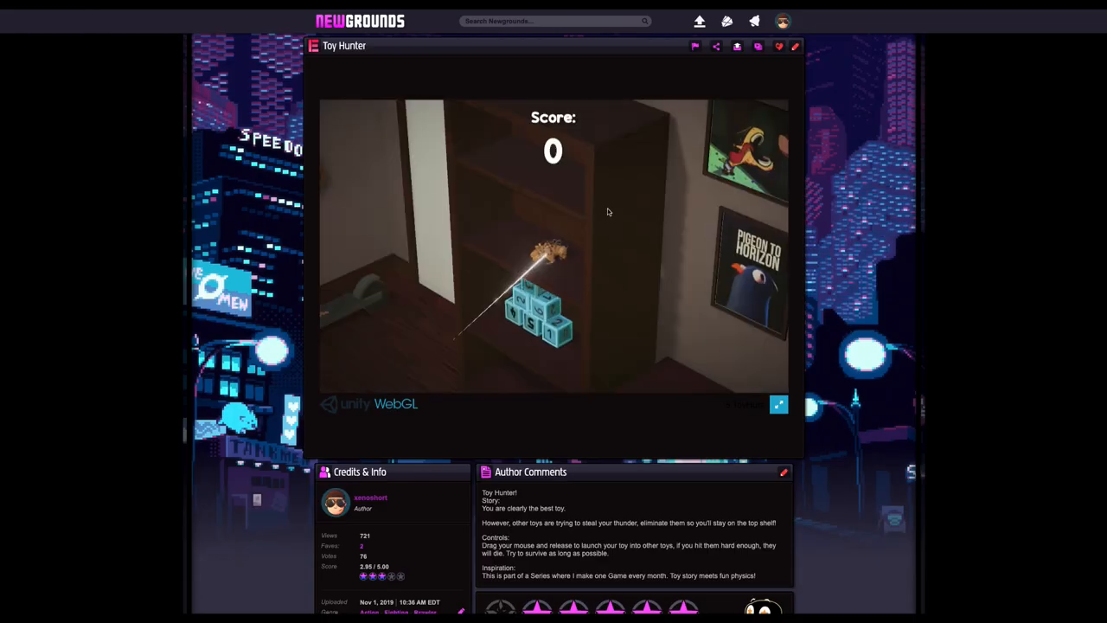